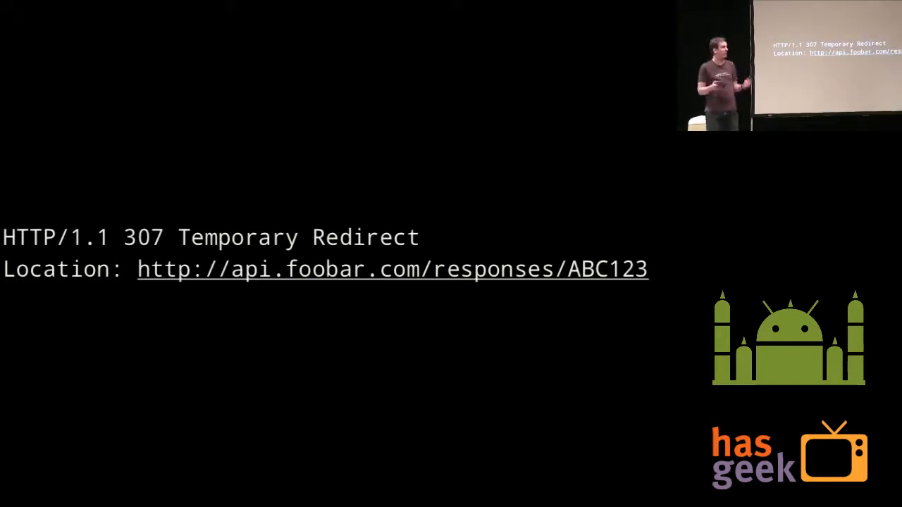
key(Right)
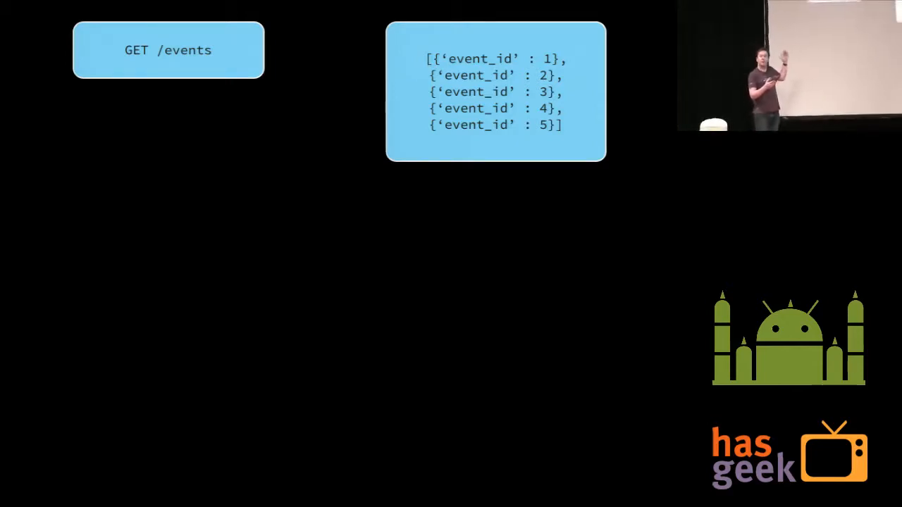